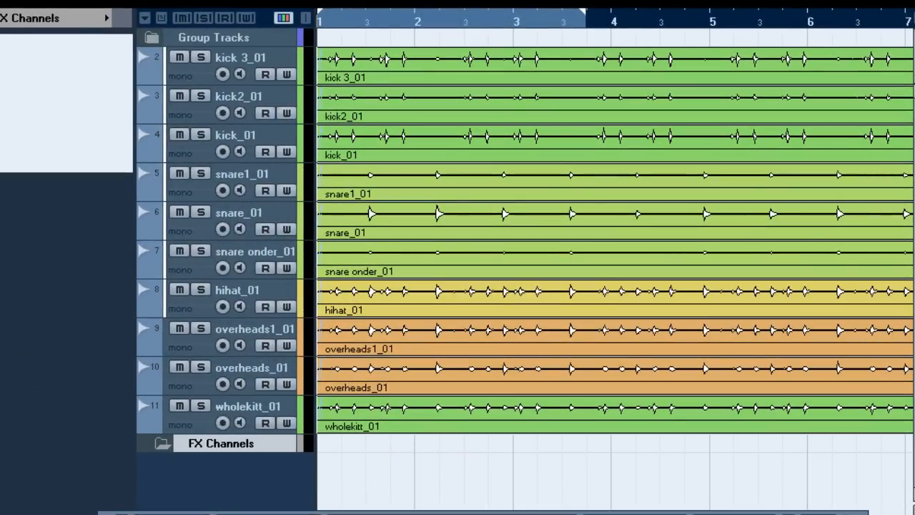
mouse_move(254, 266)
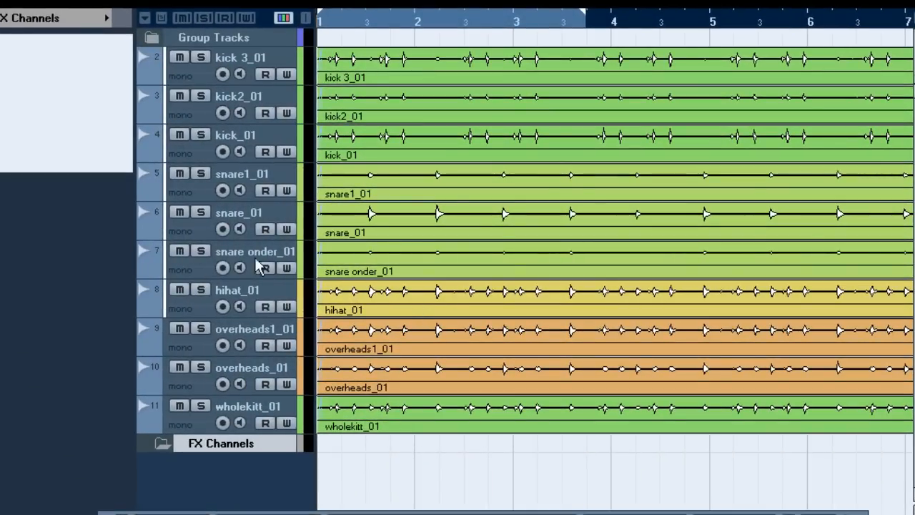
mouse_move(406, 162)
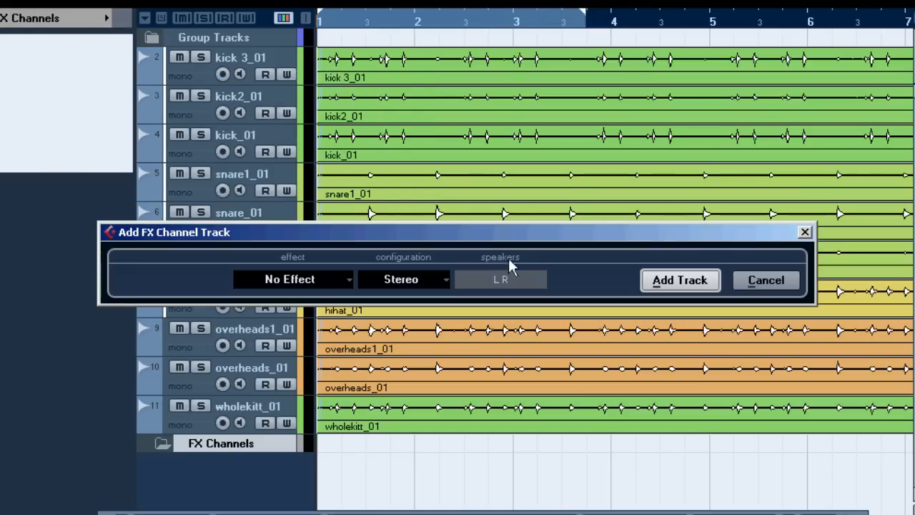
mouse_move(507, 269)
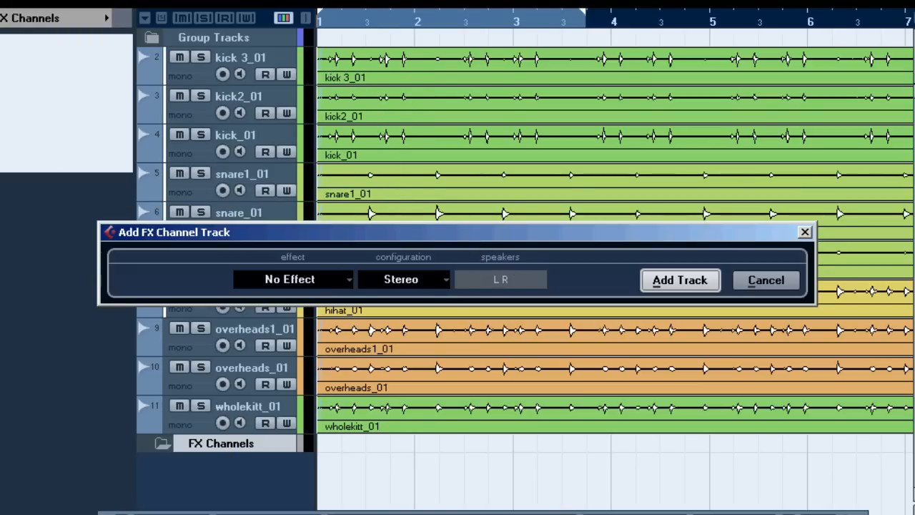
Choose Reverb > RoomWorks as the new FX channel's effect, then bring up snare_01's settings.
left_click(679, 280)
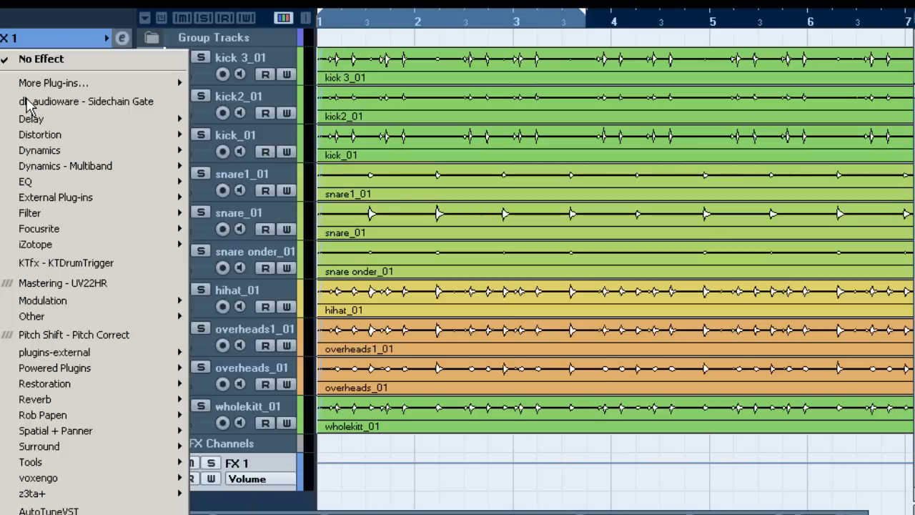
left_click(34, 399)
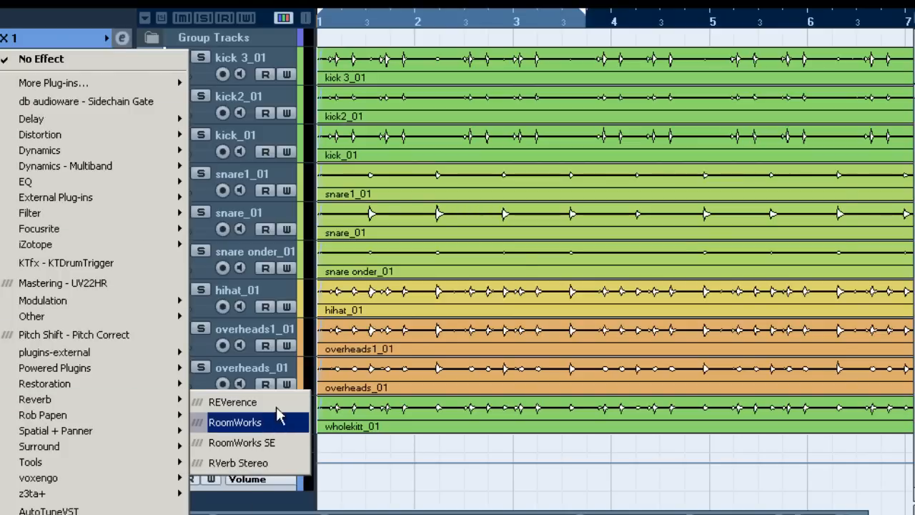
left_click(234, 421)
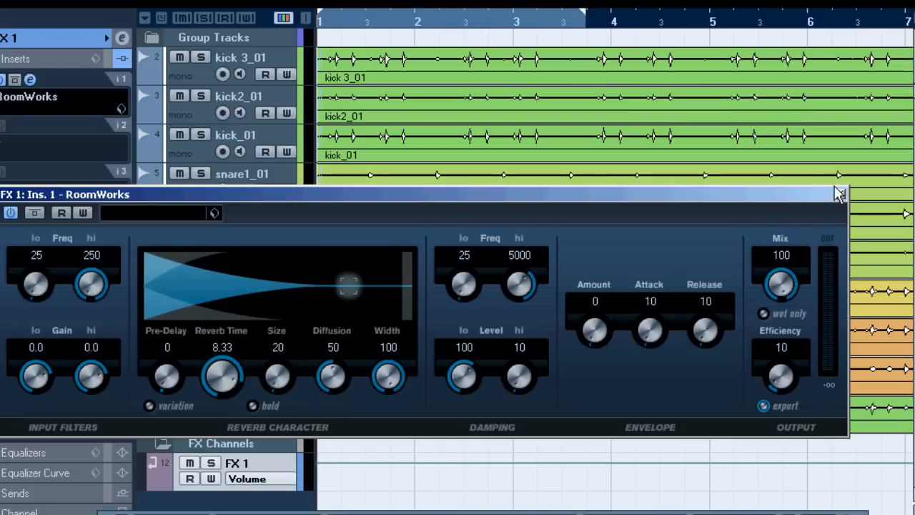
left_click(838, 191)
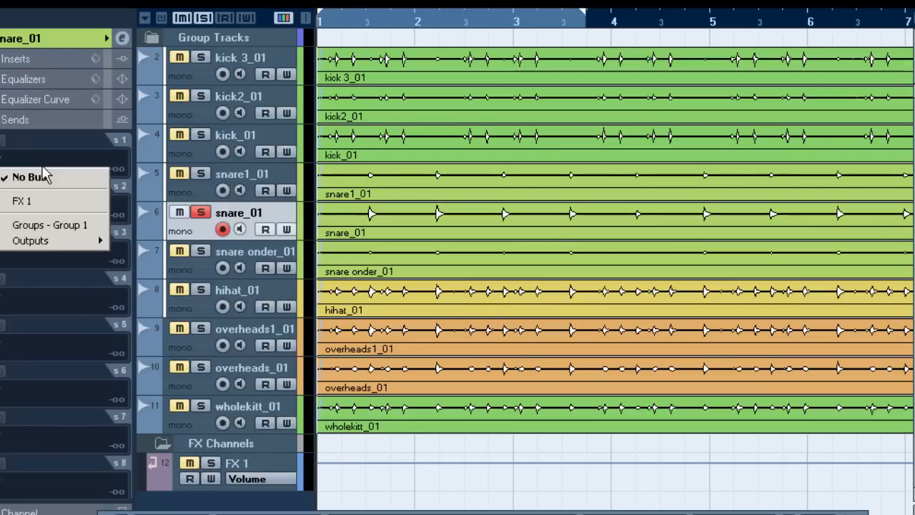
Route snare_01's first send slot to the FX 1 reverb channel.
left_click(29, 200)
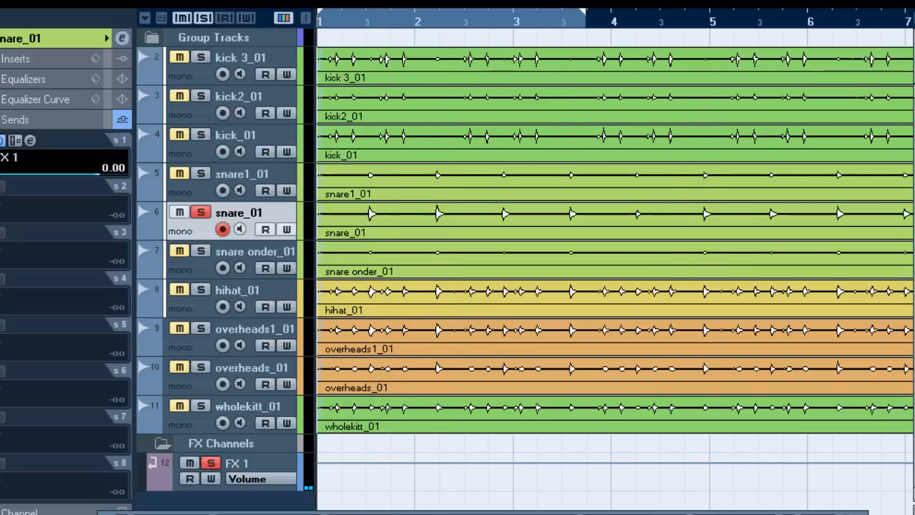
mouse_move(232, 365)
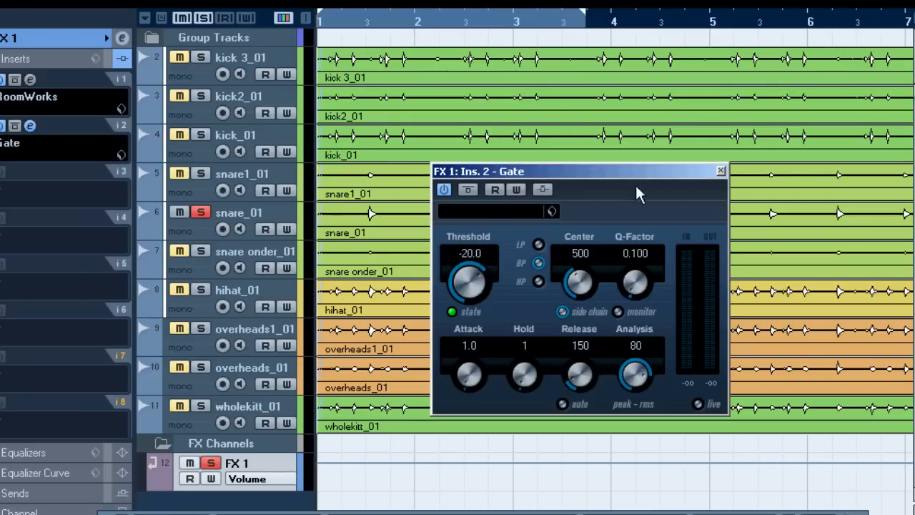
mouse_move(540, 189)
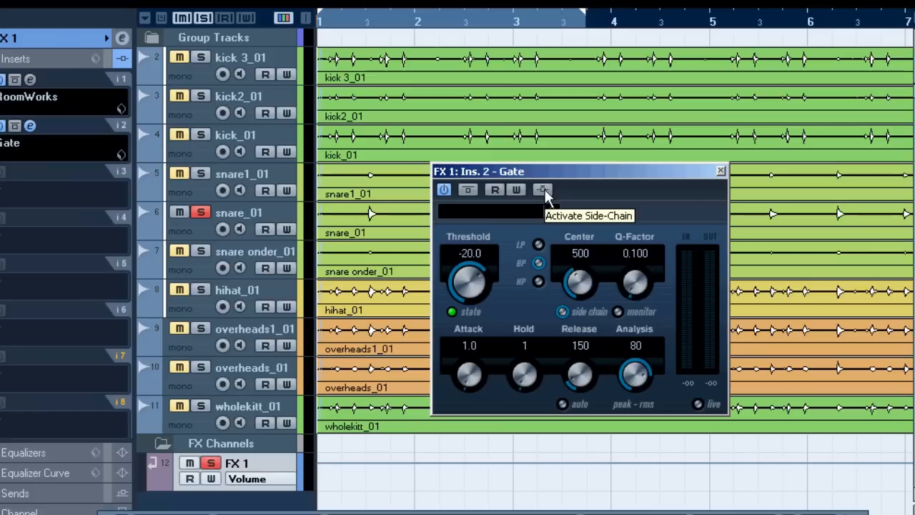
Activate the Gate's side-chain input on FX 1 and return to snare_01.
left_click(542, 189)
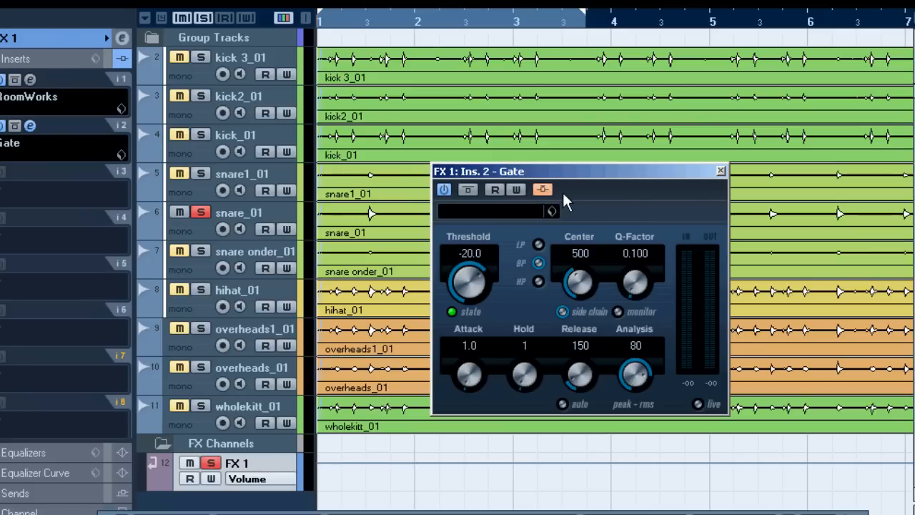
left_click(716, 170)
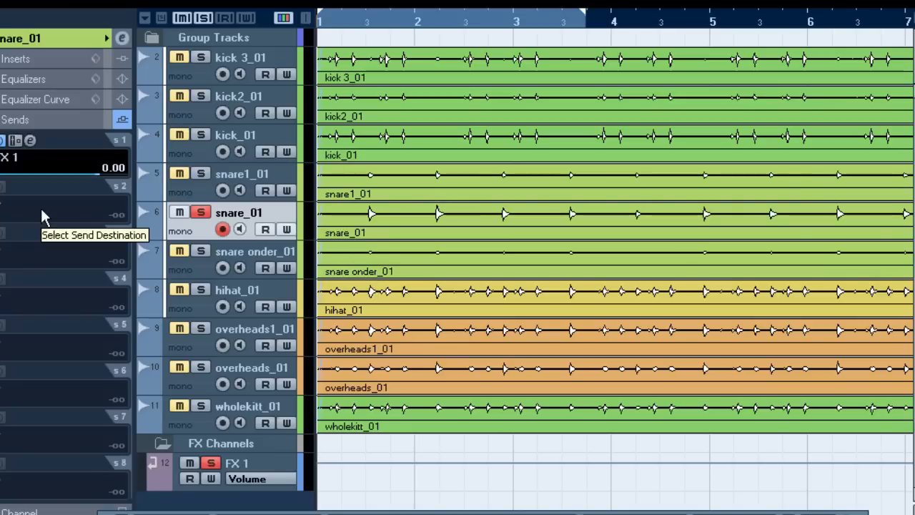
Set snare_01's second send to Side-chains - FX 1: Ins. 2 - Gate.
left_click(64, 211)
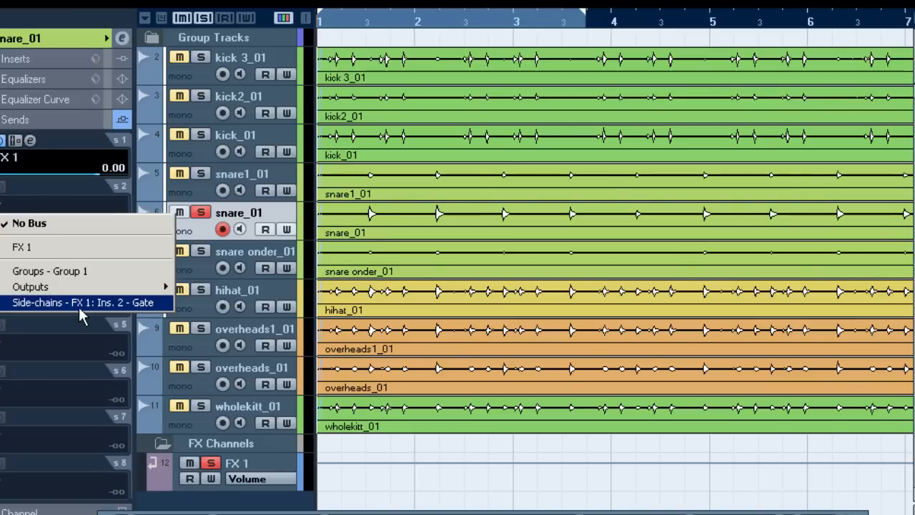
left_click(80, 303)
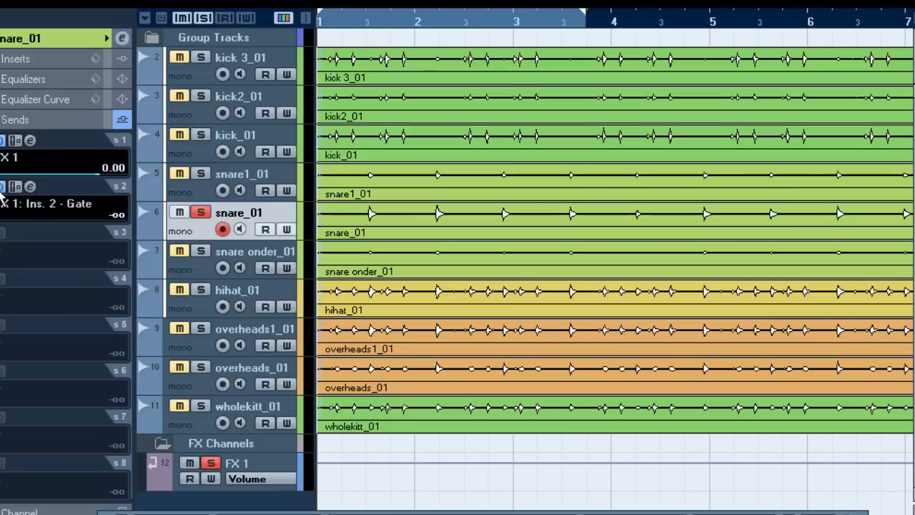
mouse_move(14, 186)
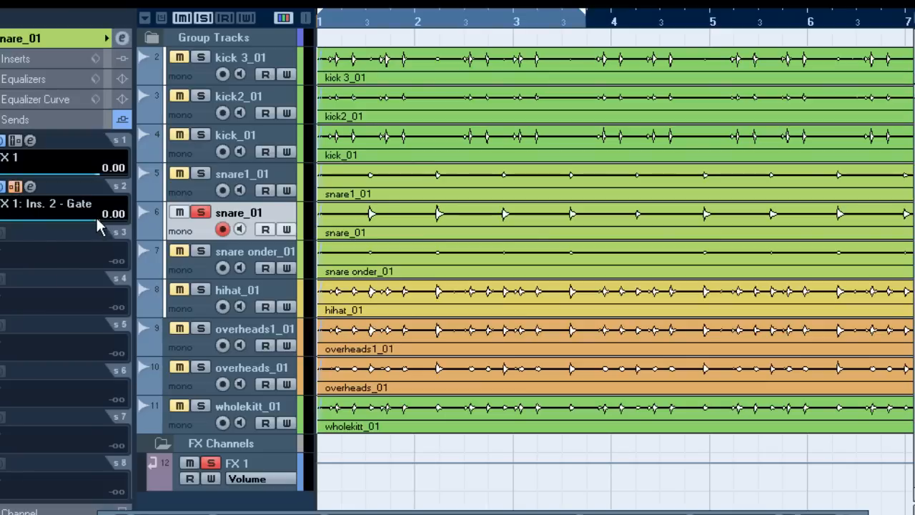
mouse_move(17, 214)
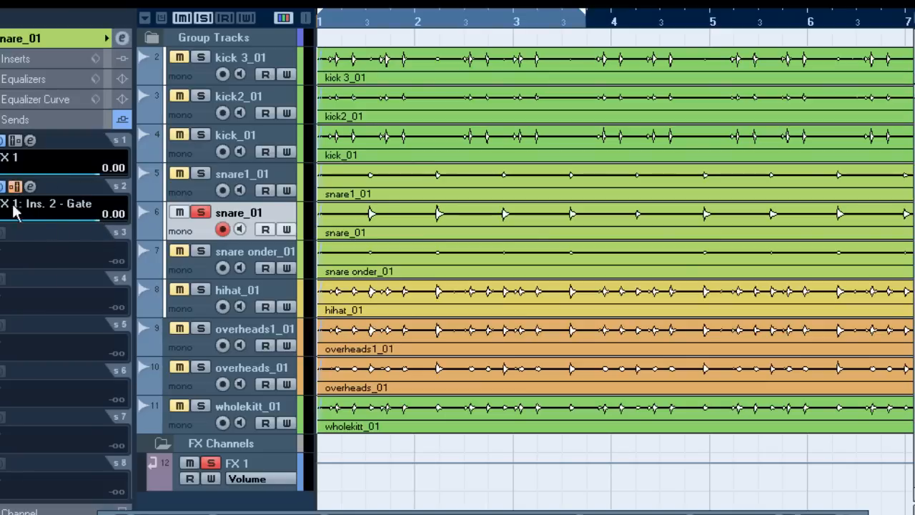
mouse_move(458, 327)
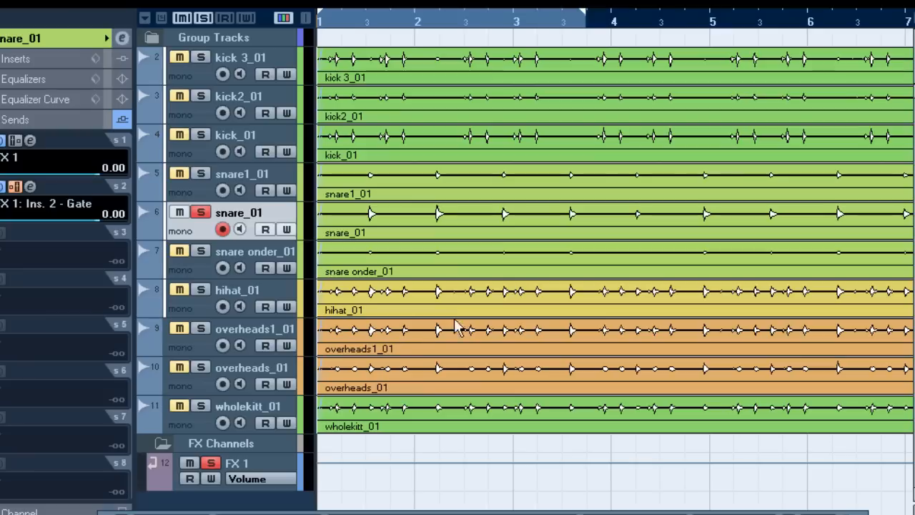
mouse_move(380, 123)
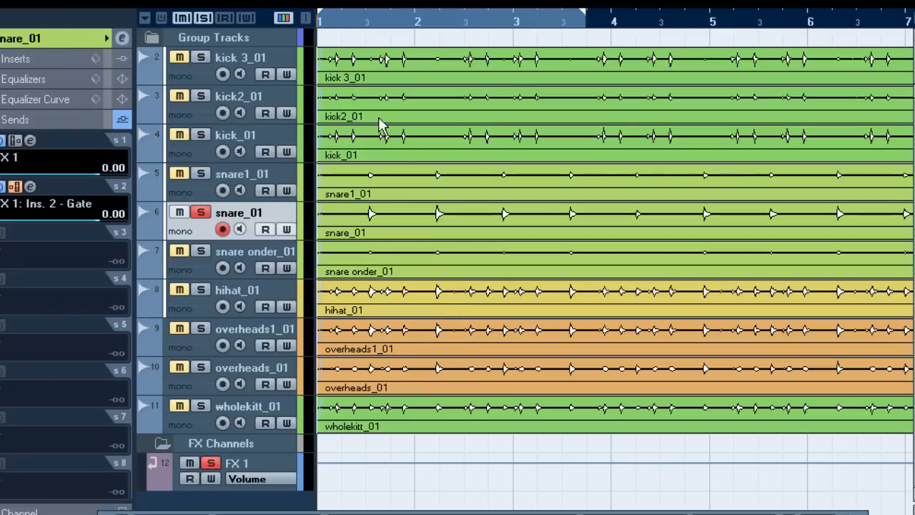
mouse_move(240, 356)
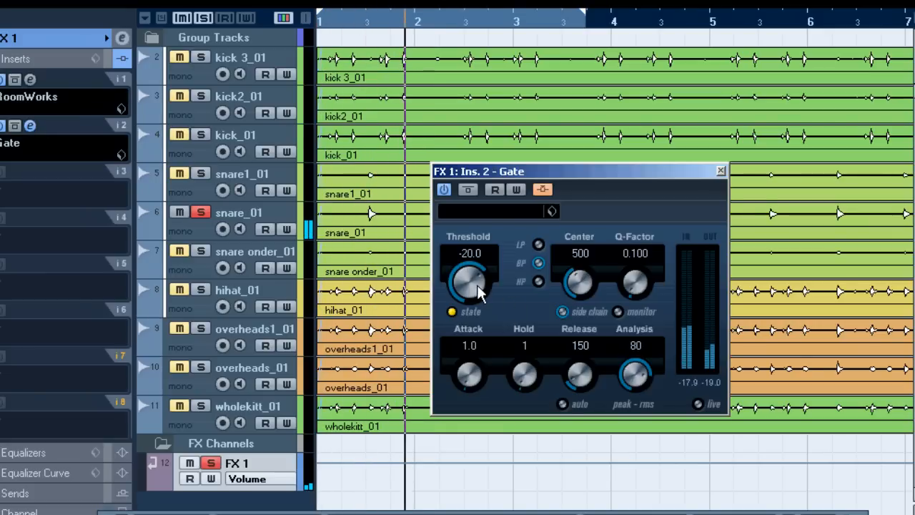
Turn the Gate Threshold knob down, settling at -26.0 so the snare opens it.
left_click_drag(471, 278, 470, 308)
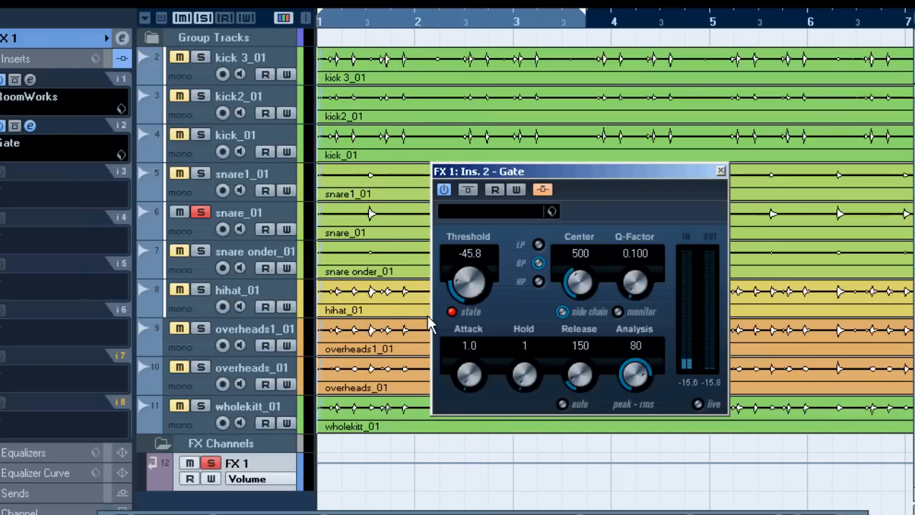
left_click_drag(469, 279, 475, 289)
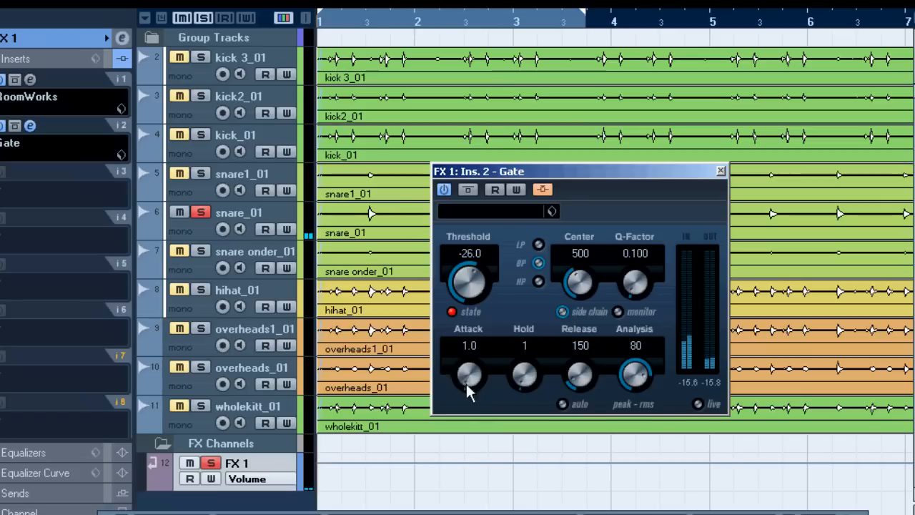
mouse_move(601, 407)
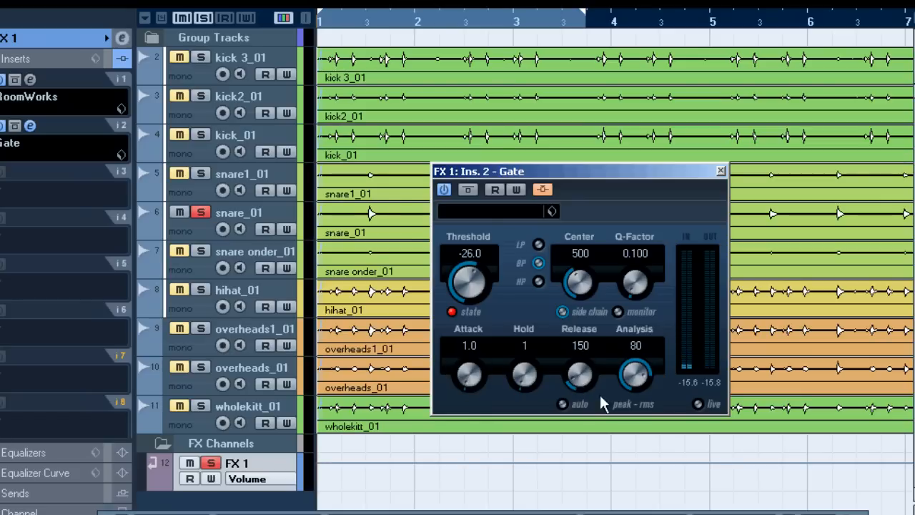
mouse_move(598, 318)
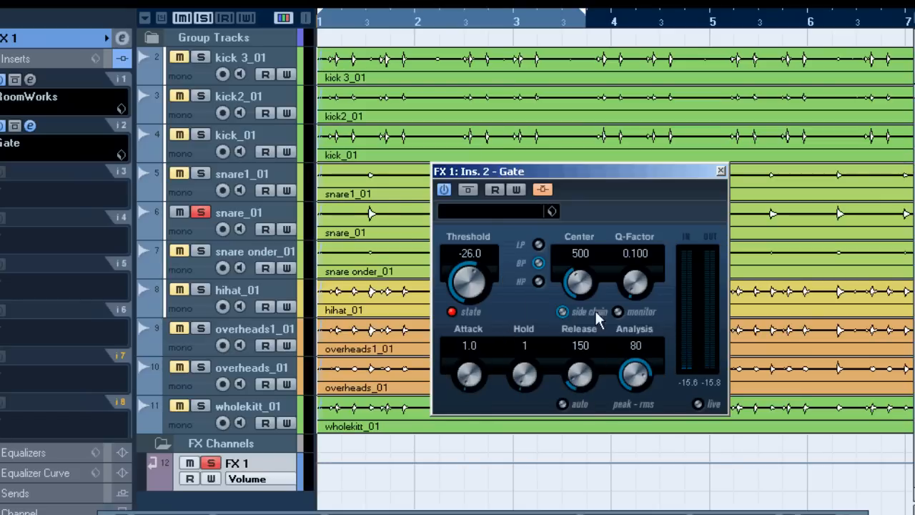
mouse_move(460, 331)
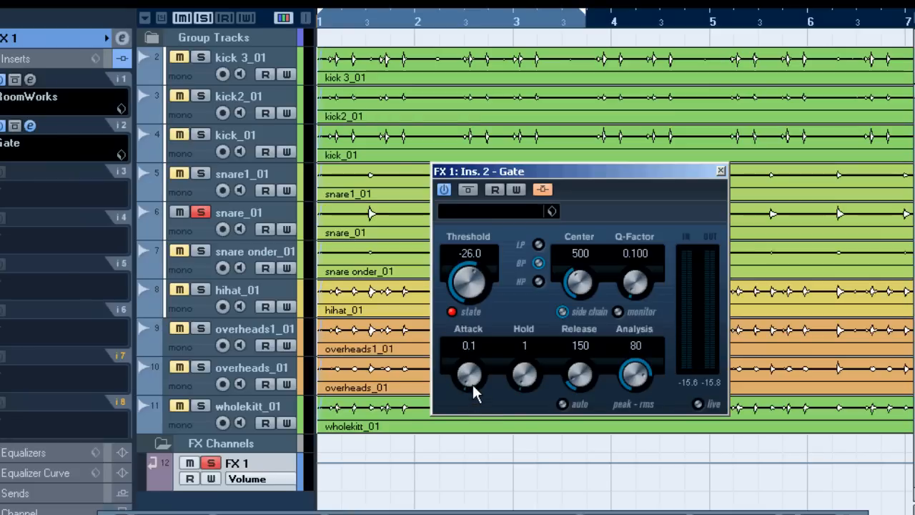
Audition hold and release times, lengthening the release then cutting it back to 10.
left_click_drag(523, 375, 523, 351)
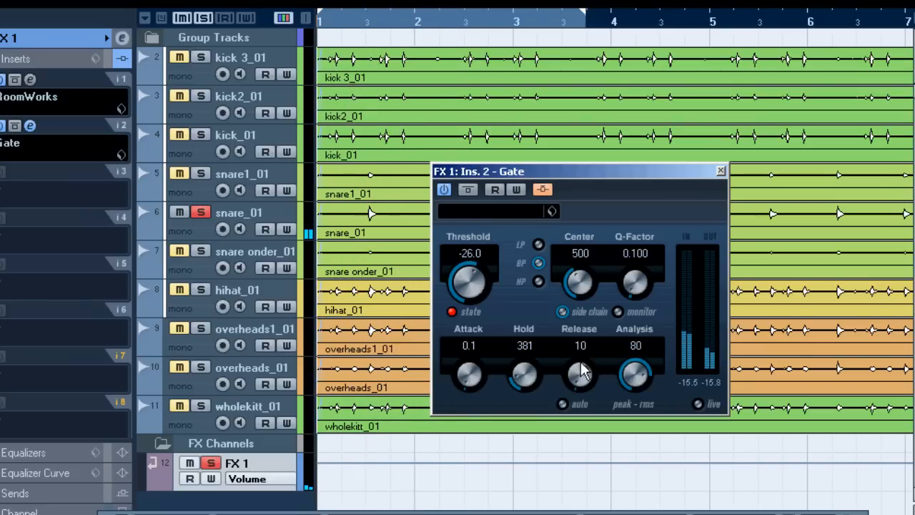
mouse_move(578, 386)
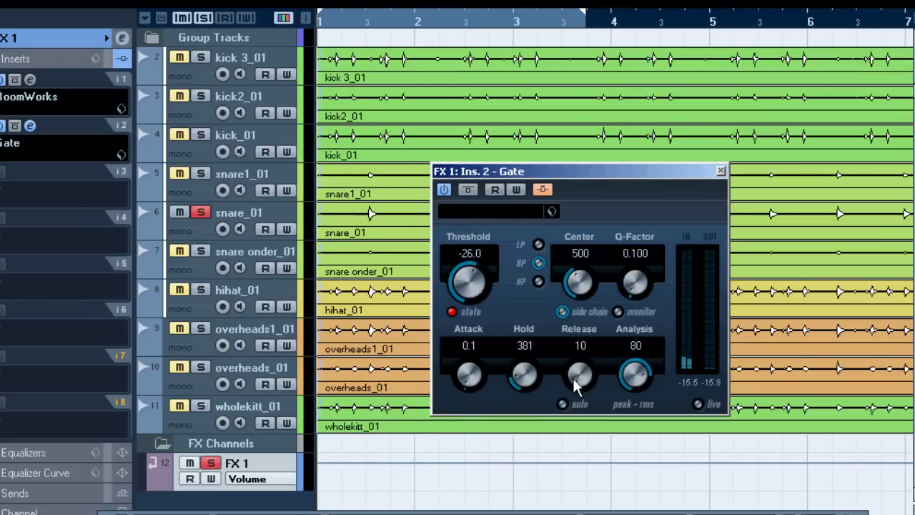
left_click_drag(579, 375, 578, 343)
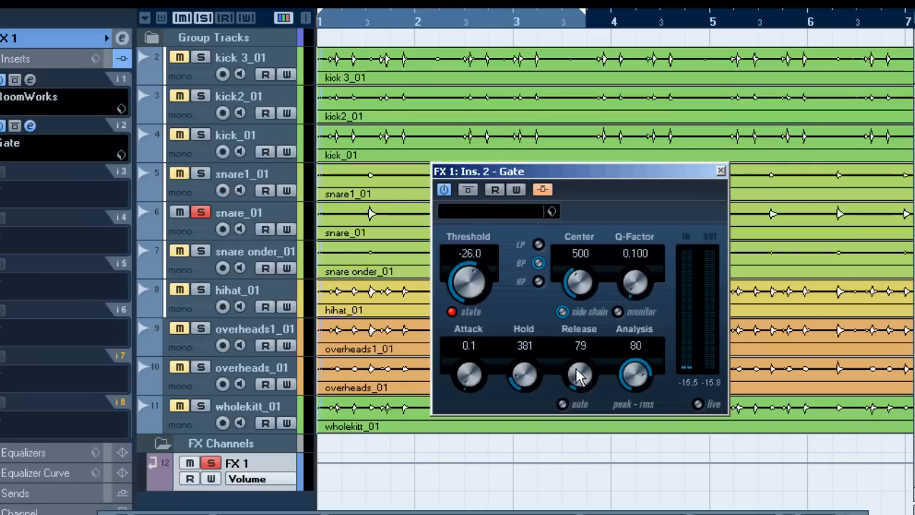
left_click_drag(580, 375, 580, 343)
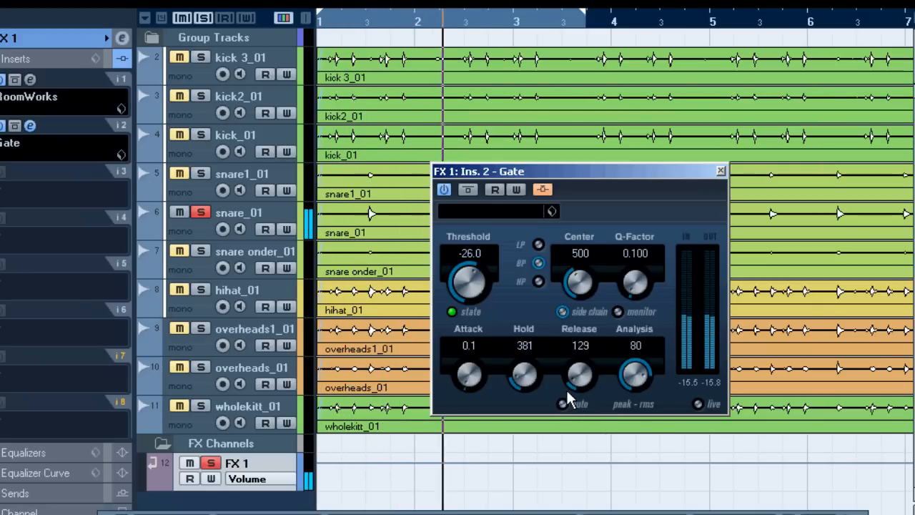
left_click_drag(579, 374, 579, 400)
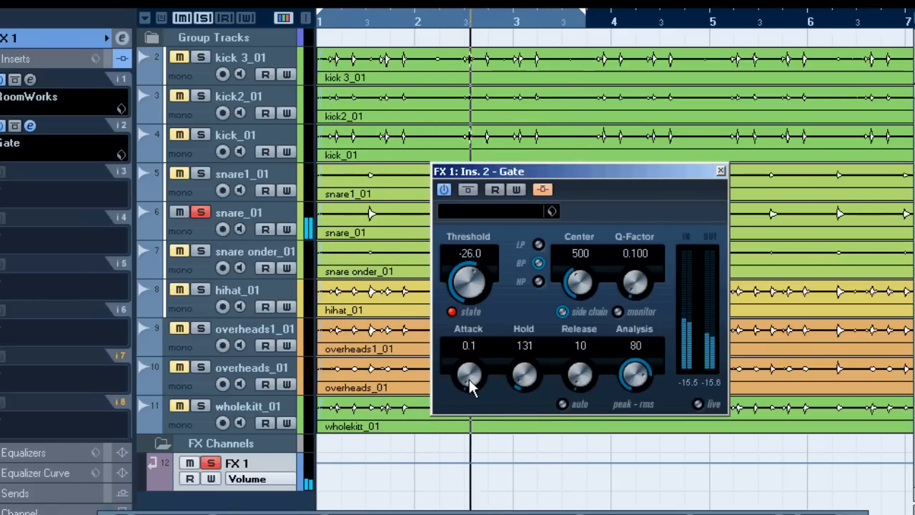
Raise the gate attack to a slow 125.1 and drop the hold to zero.
left_click_drag(469, 375, 469, 351)
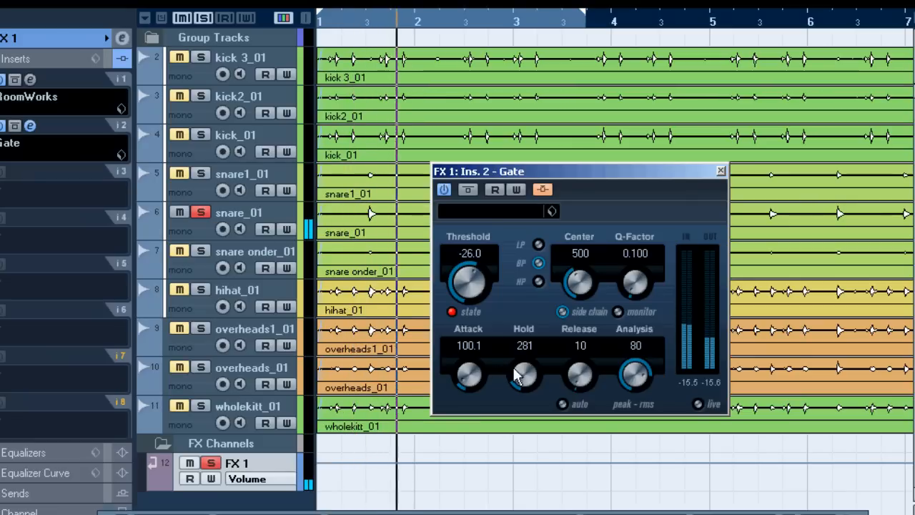
left_click_drag(469, 374, 469, 343)
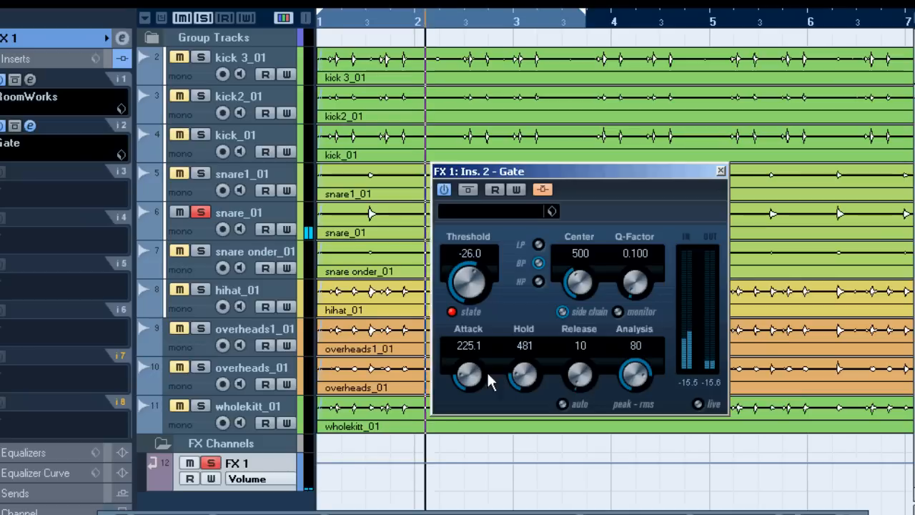
left_click_drag(468, 374, 472, 365)
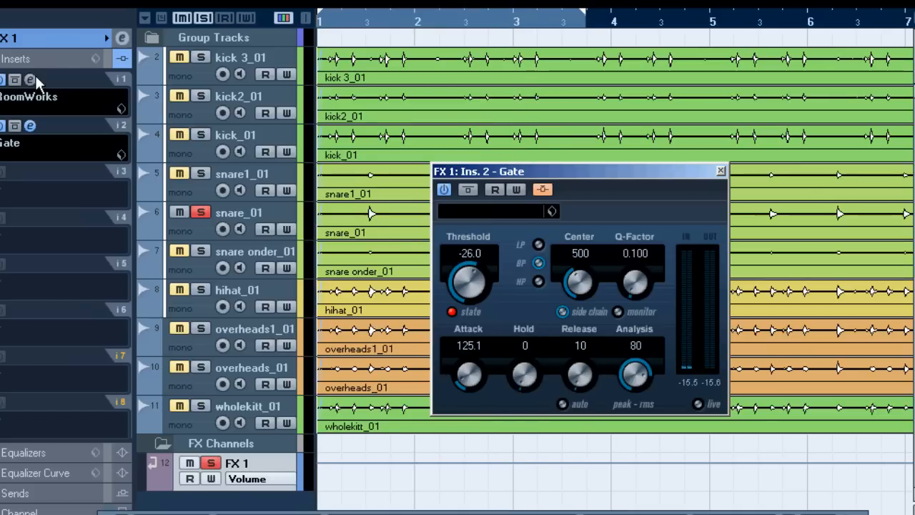
mouse_move(46, 85)
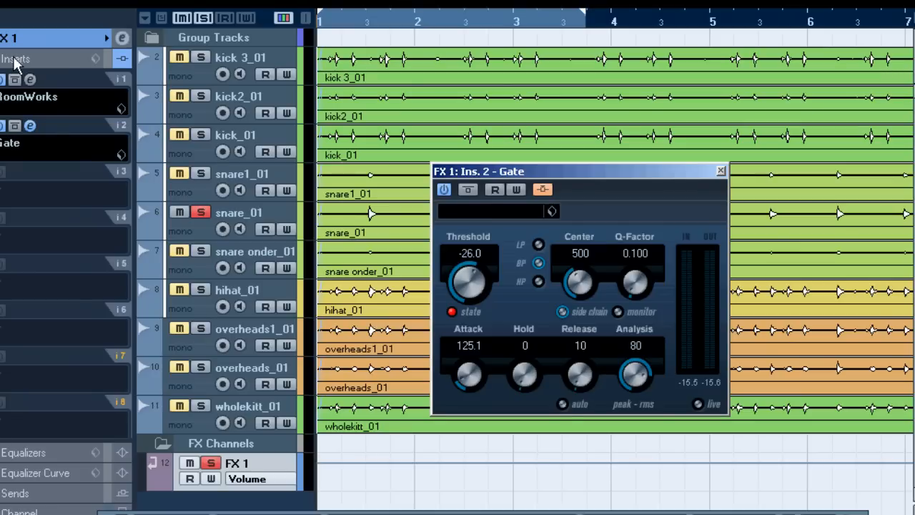
mouse_move(50, 37)
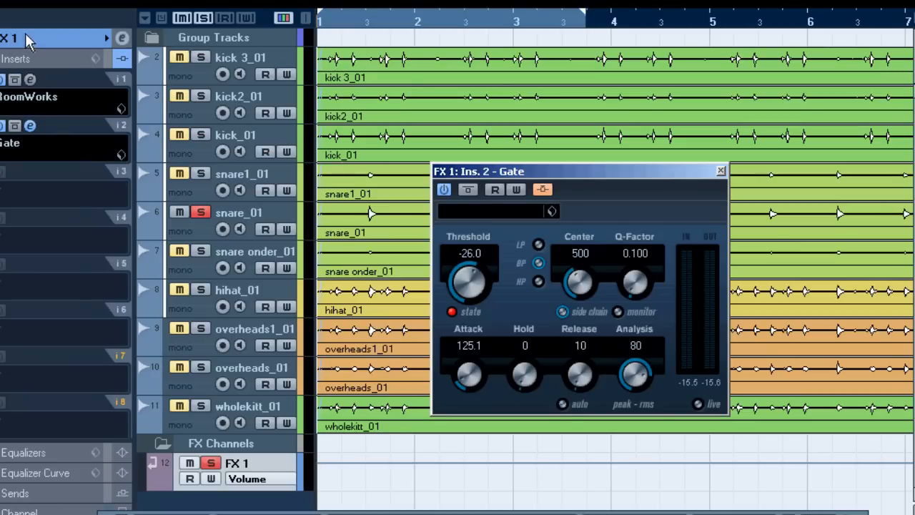
mouse_move(241, 146)
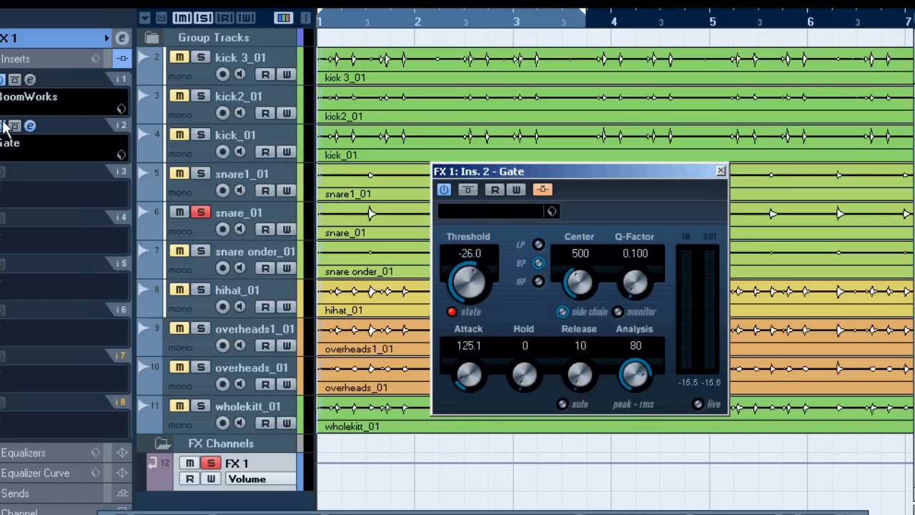
mouse_move(277, 383)
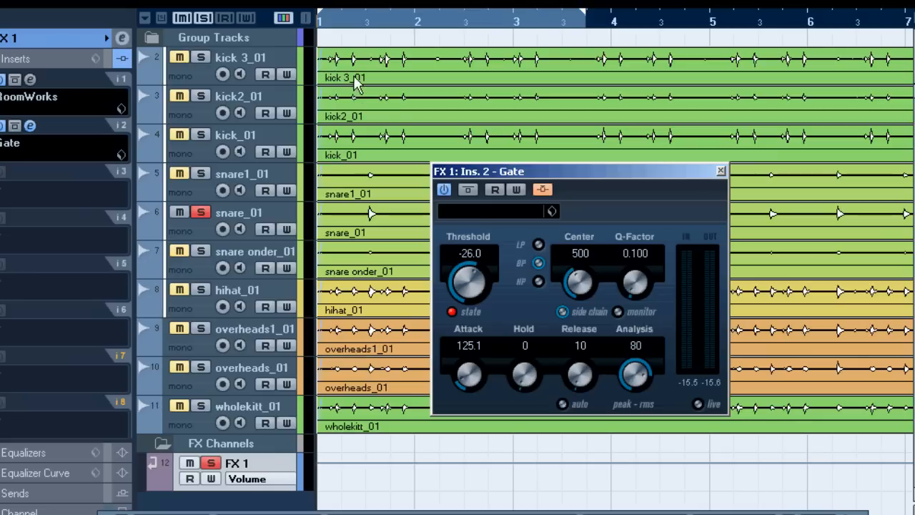
mouse_move(415, 105)
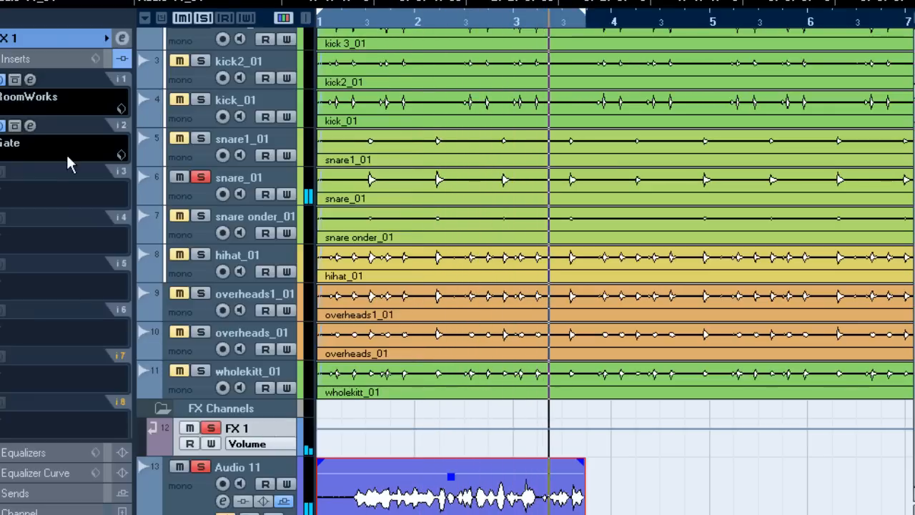
Reopen the FX 1 Gate, lengthen its release to about 223, and close its window.
left_click(30, 126)
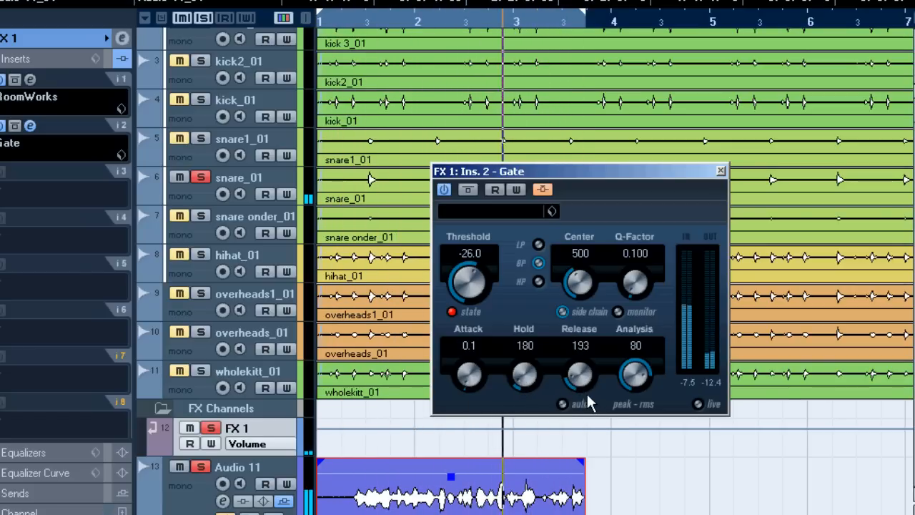
left_click_drag(581, 377, 580, 365)
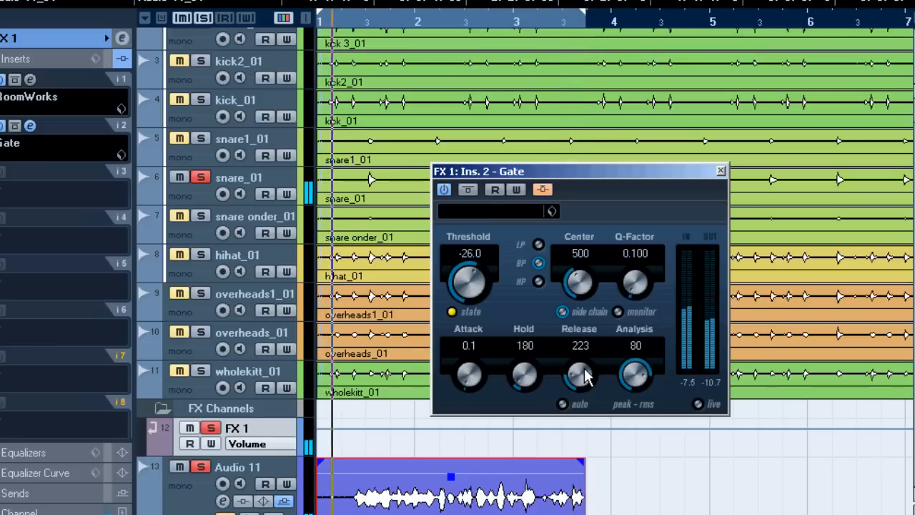
left_click(718, 170)
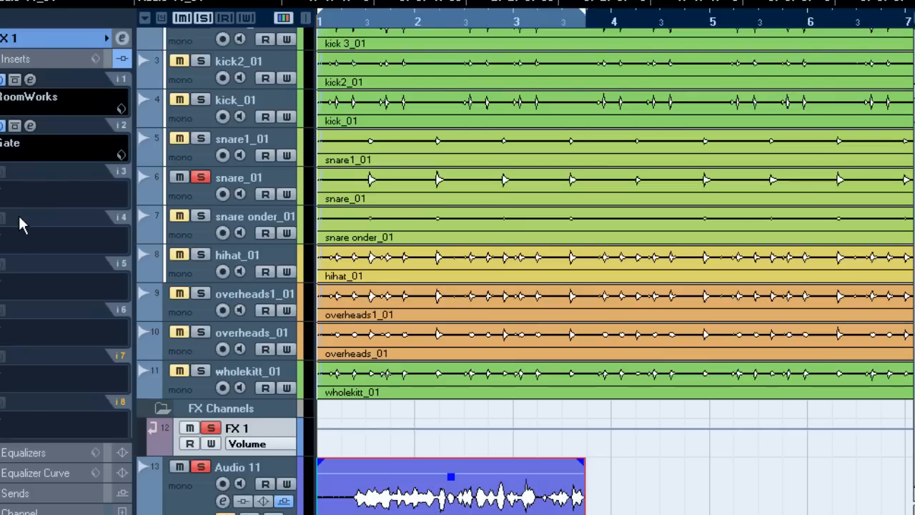
mouse_move(20, 228)
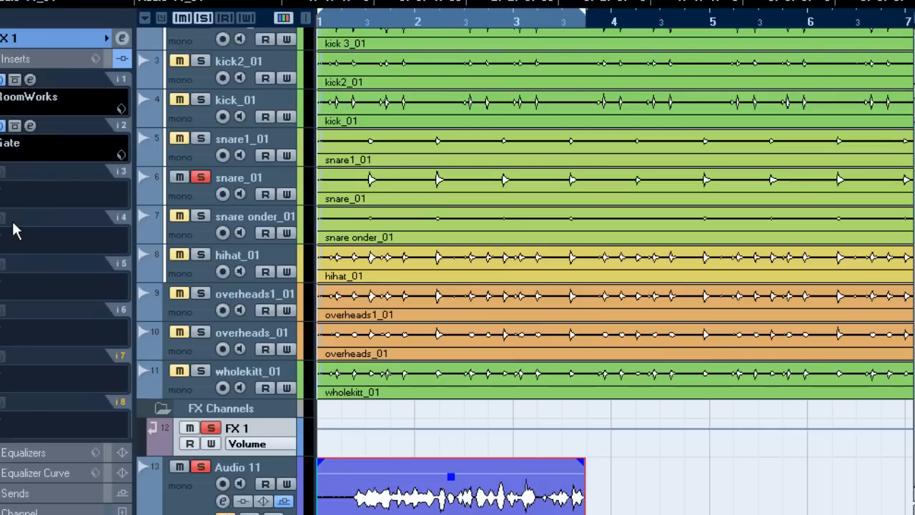
mouse_move(841, 393)
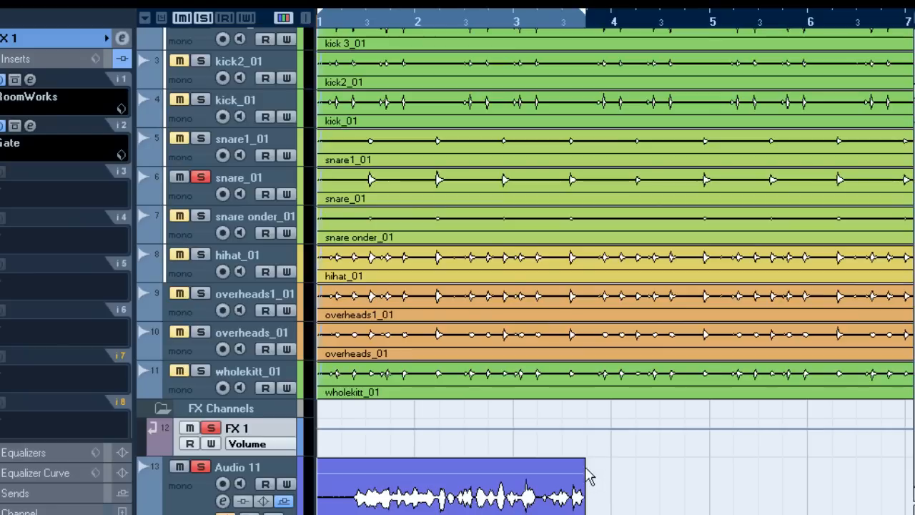
mouse_move(547, 468)
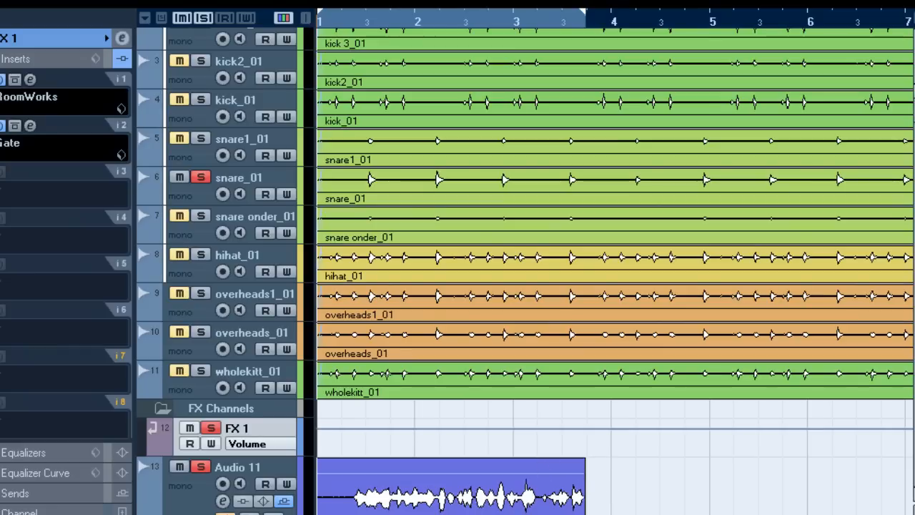
mouse_move(597, 471)
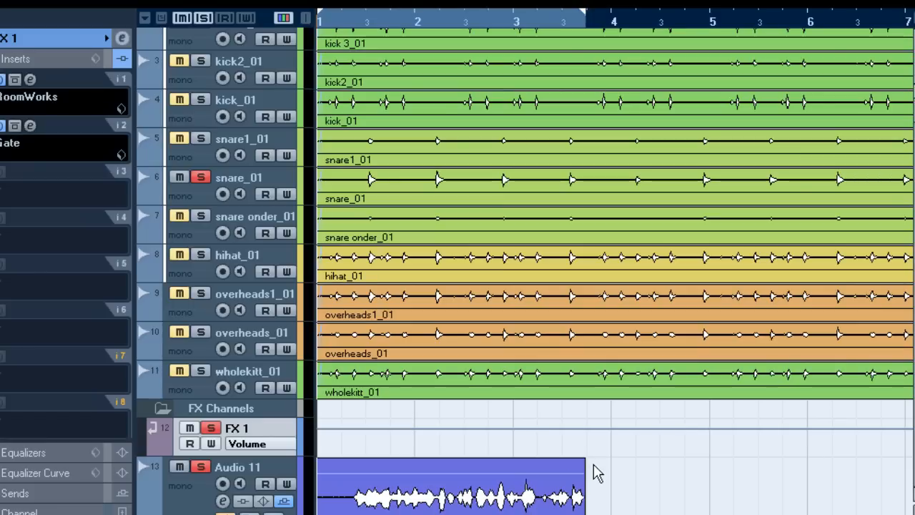